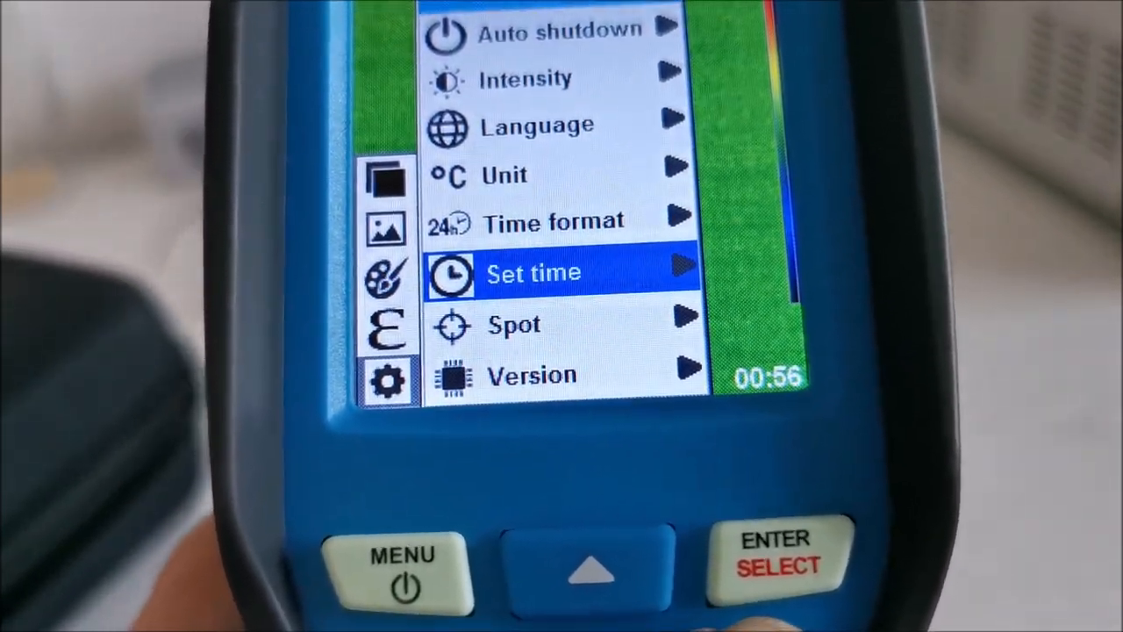
# Open the Set time dialog showing 2022-06-19, 03:56:35.
pyautogui.click(775, 553)
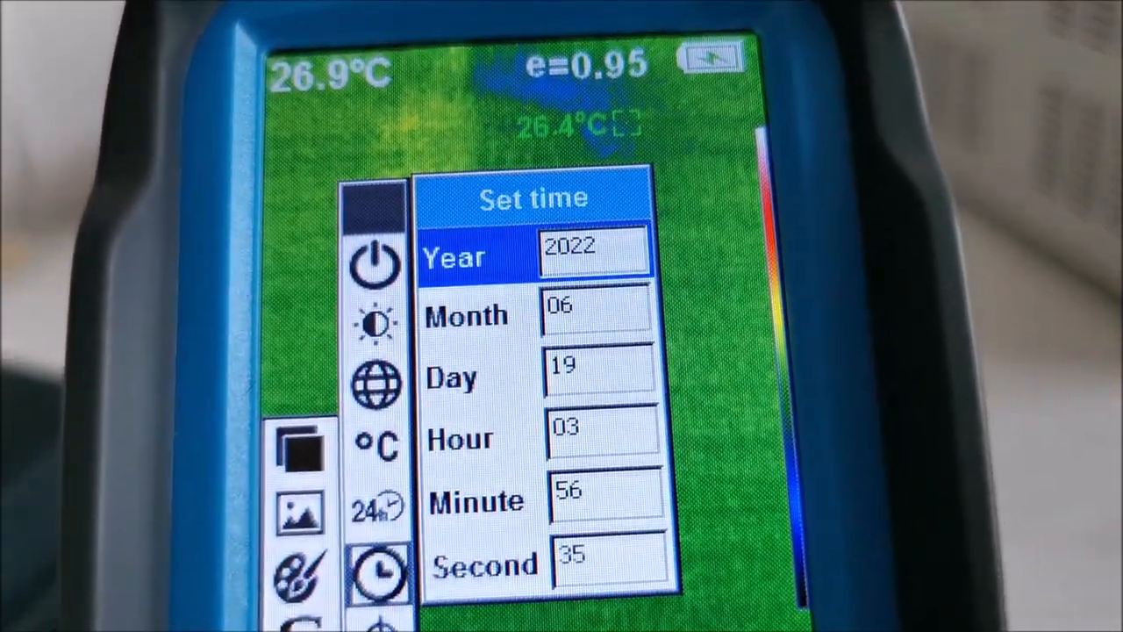